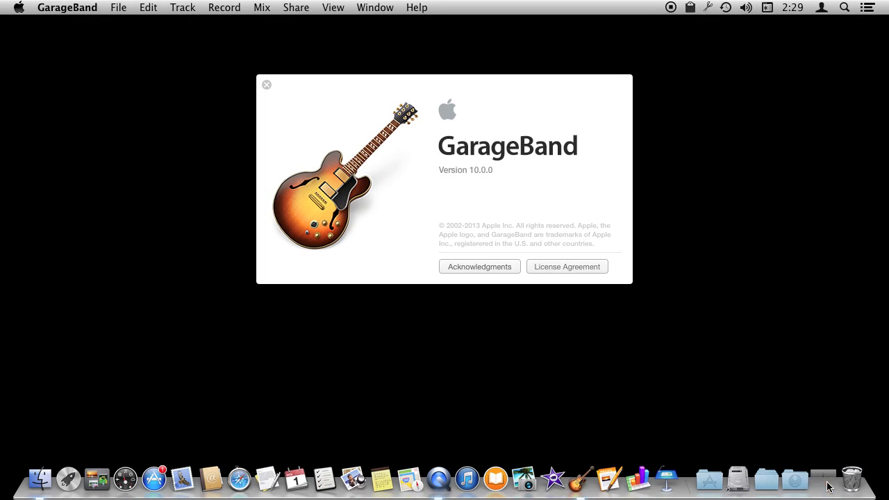
- Start a new Empty Project from the chooser so the track-type dialog appears
click(267, 85)
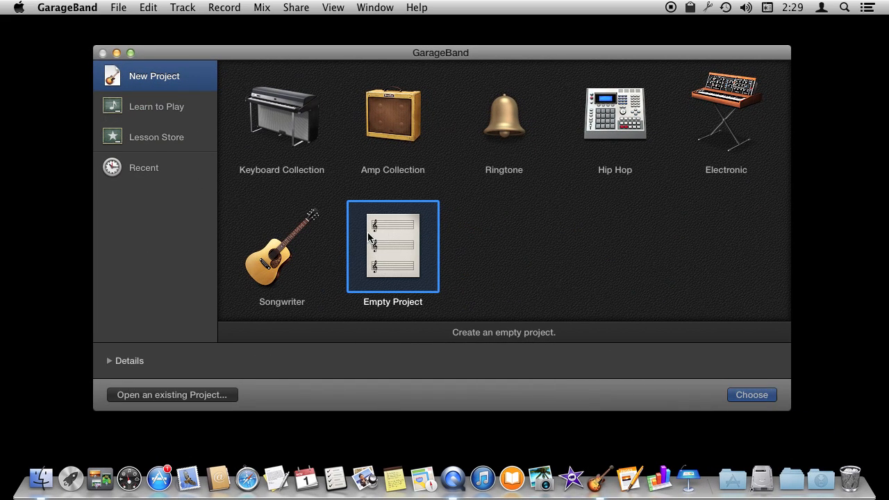
mouse_move(389, 242)
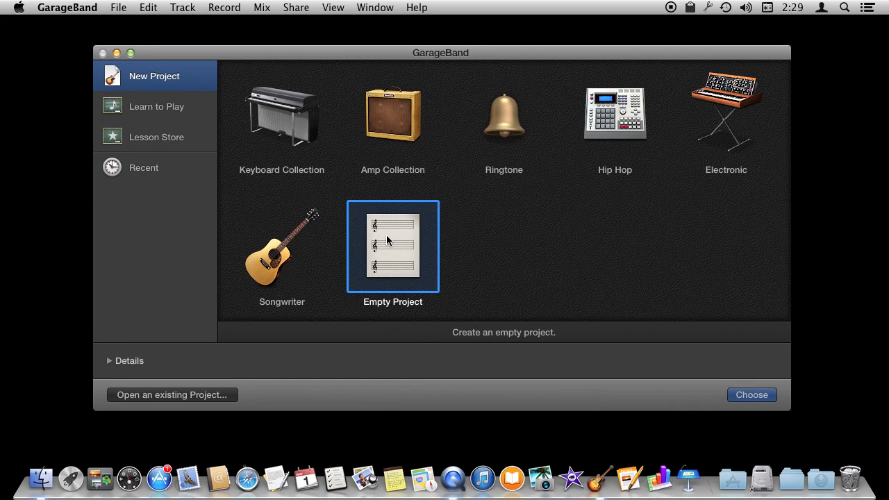
click(750, 394)
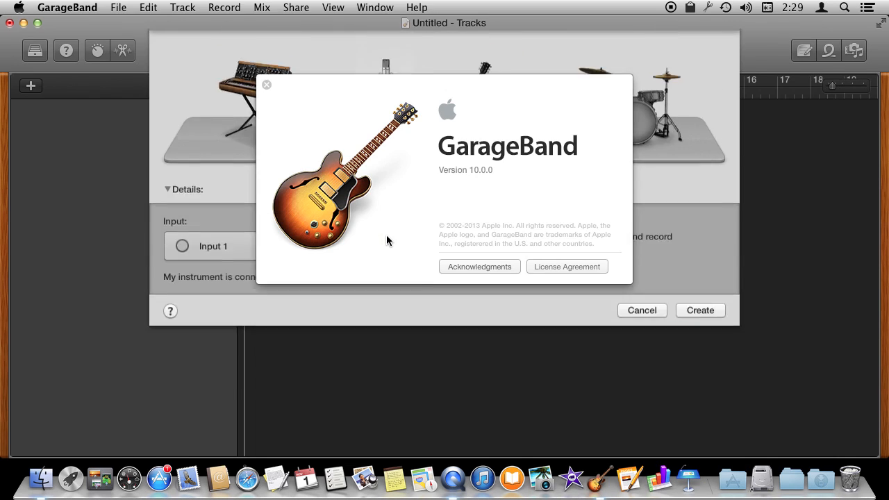
- Create an Audio track recording from the microphone on Input 1
click(266, 85)
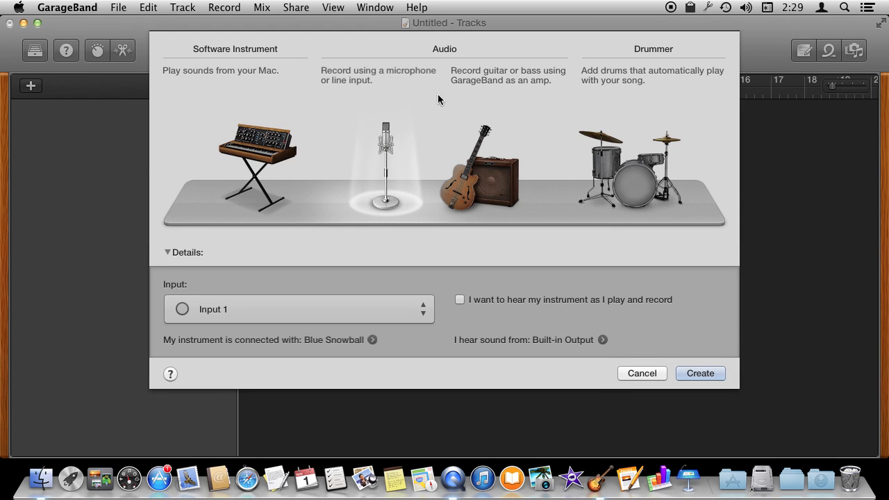
mouse_move(384, 103)
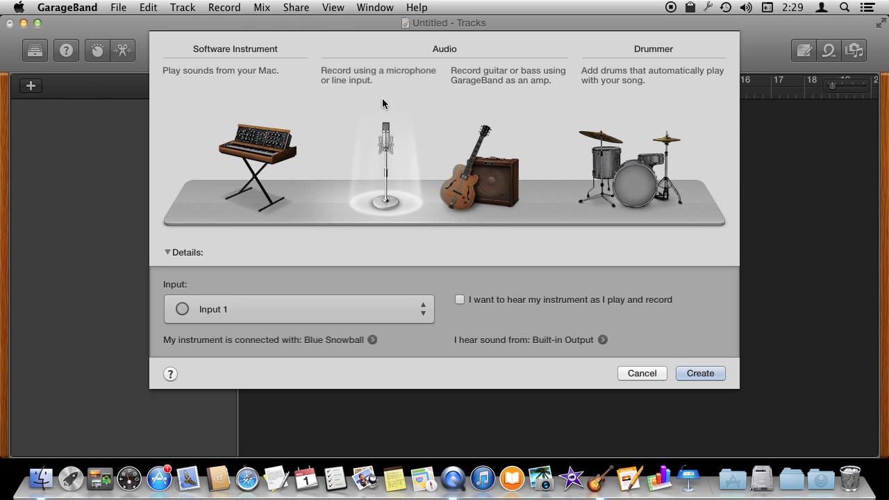
mouse_move(389, 200)
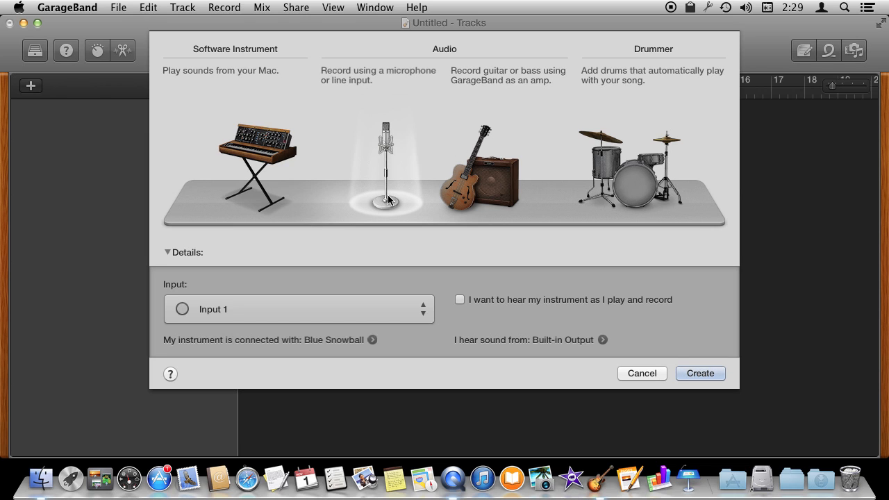
mouse_move(196, 317)
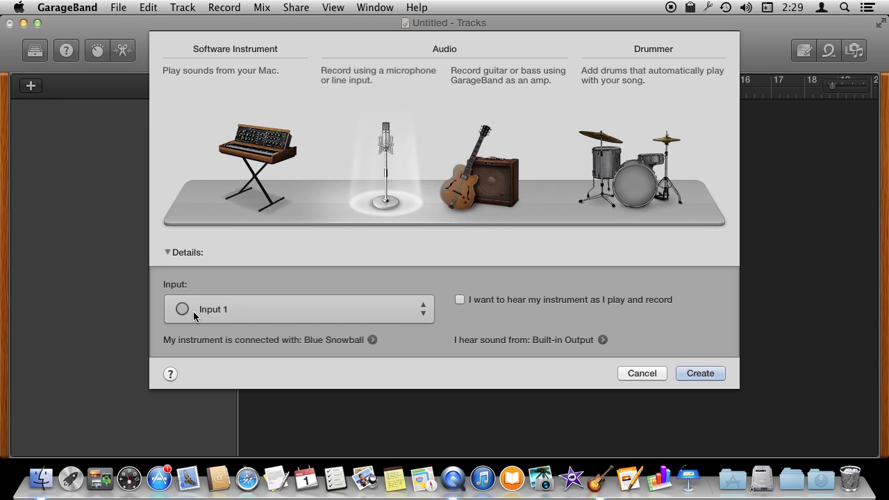
mouse_move(375, 340)
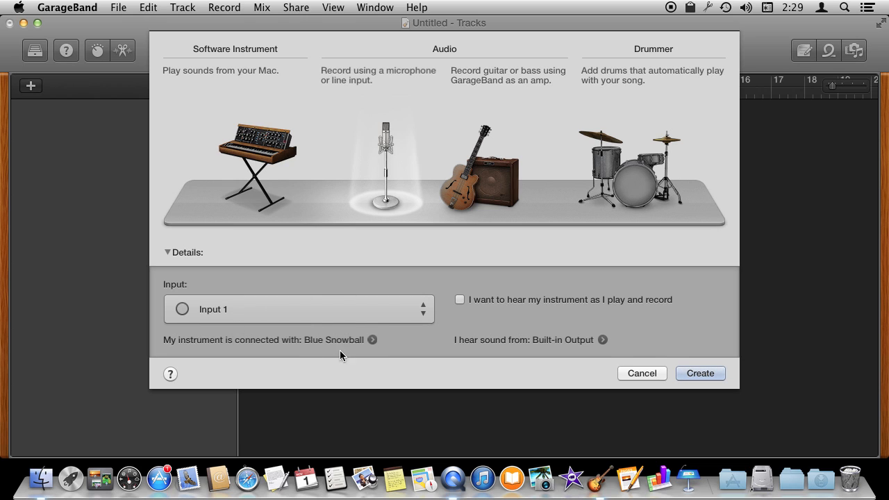
mouse_move(302, 369)
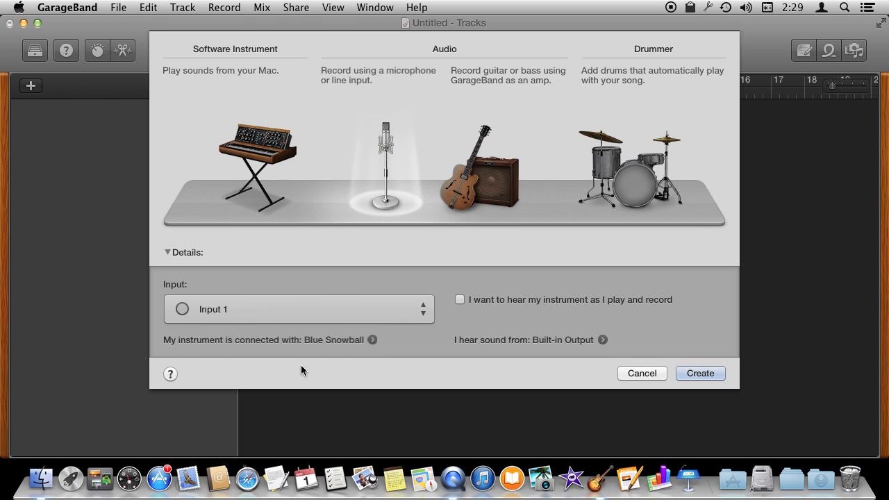
mouse_move(361, 352)
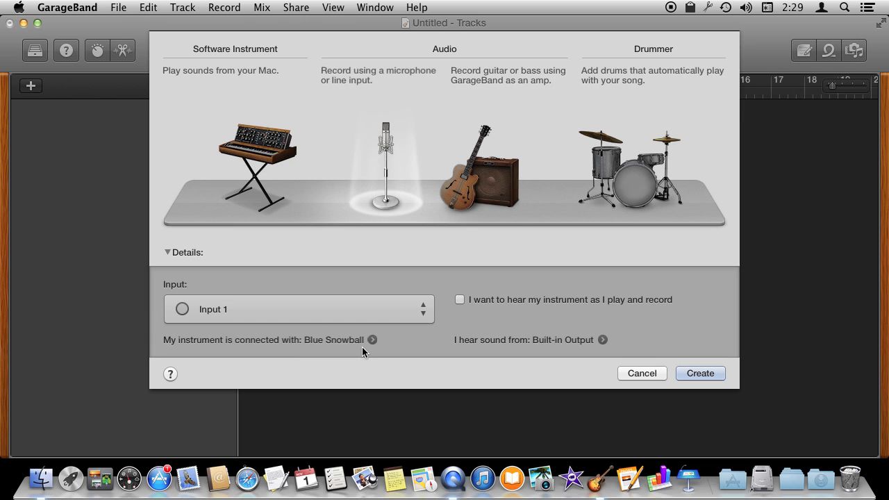
mouse_move(361, 340)
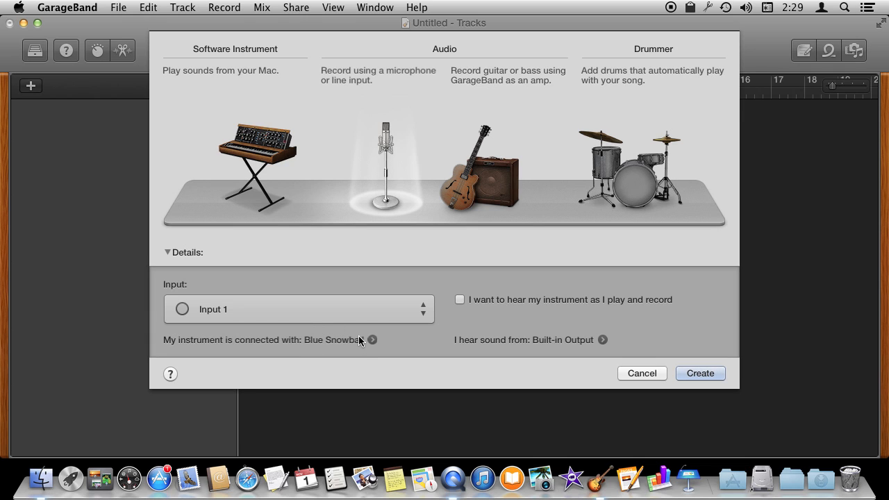
mouse_move(275, 344)
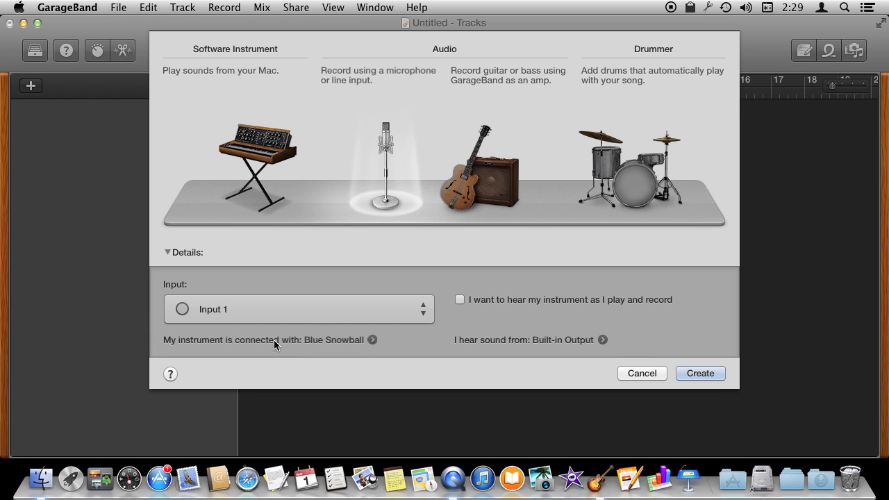
click(299, 308)
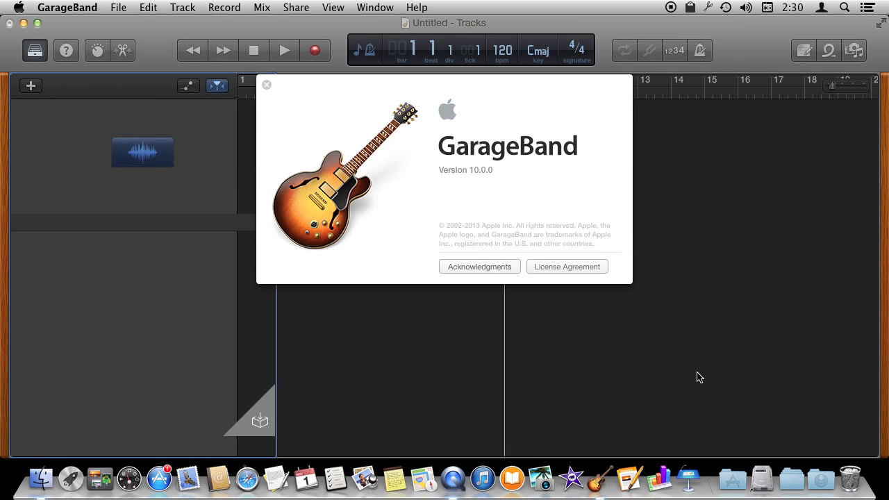
- Disable the metronome and count-in, then begin recording on Audio 1
click(267, 85)
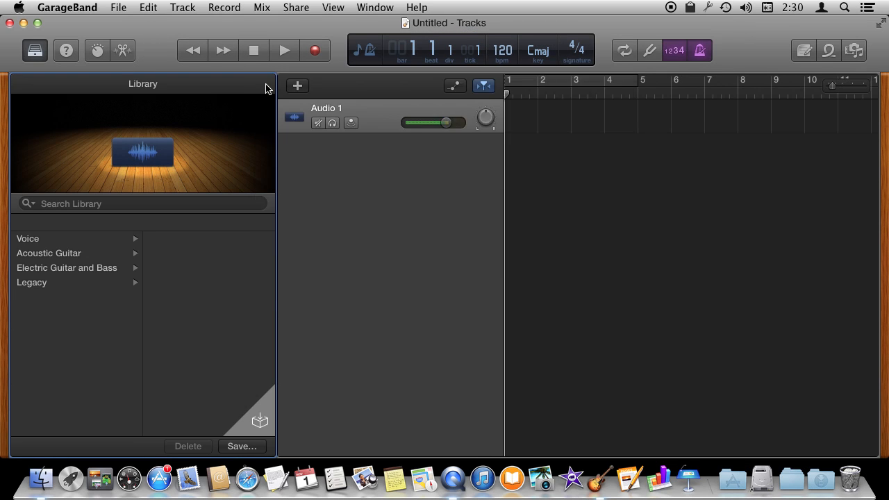
mouse_move(390, 181)
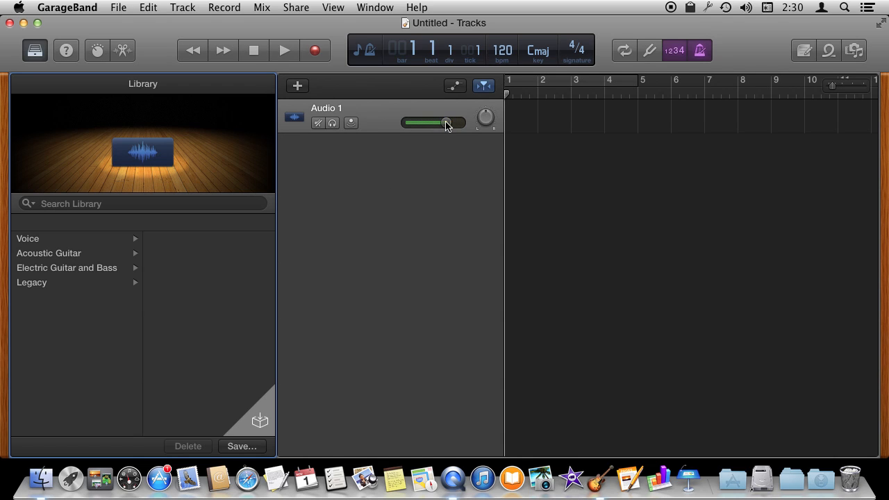
mouse_move(447, 124)
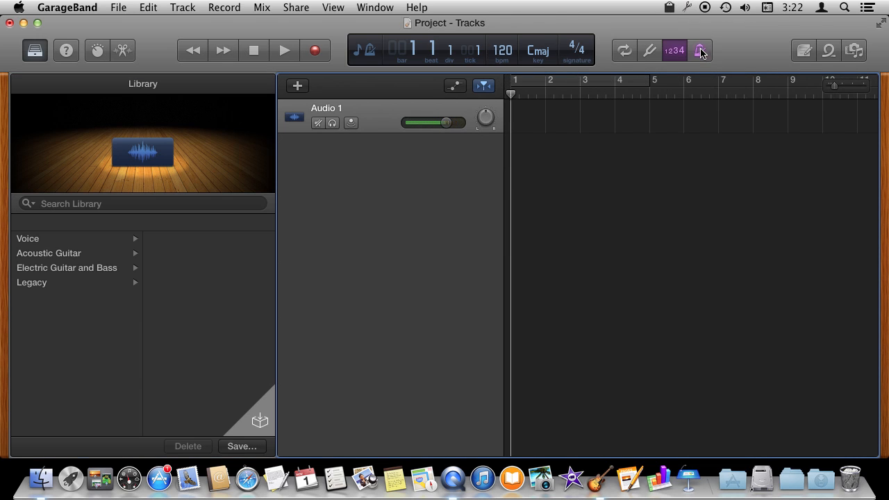
mouse_move(678, 62)
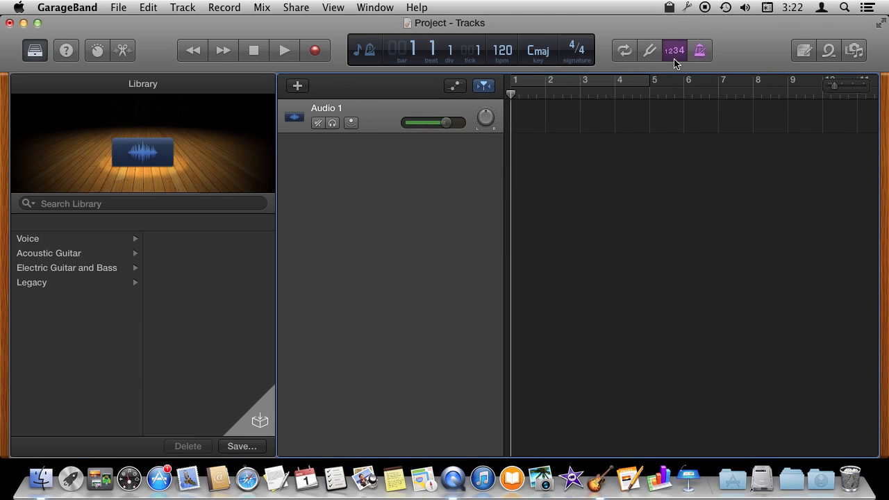
click(673, 50)
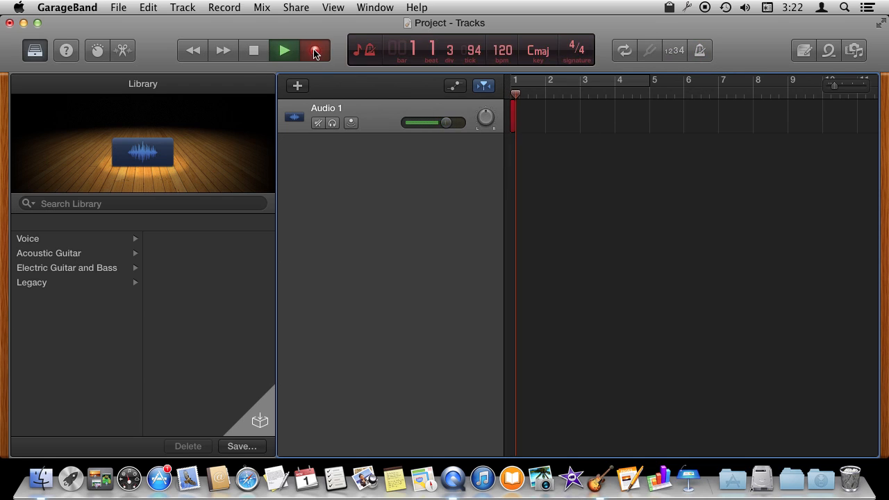
- Stop the first take, play it back briefly, and record a second short take on Audio 1
click(314, 50)
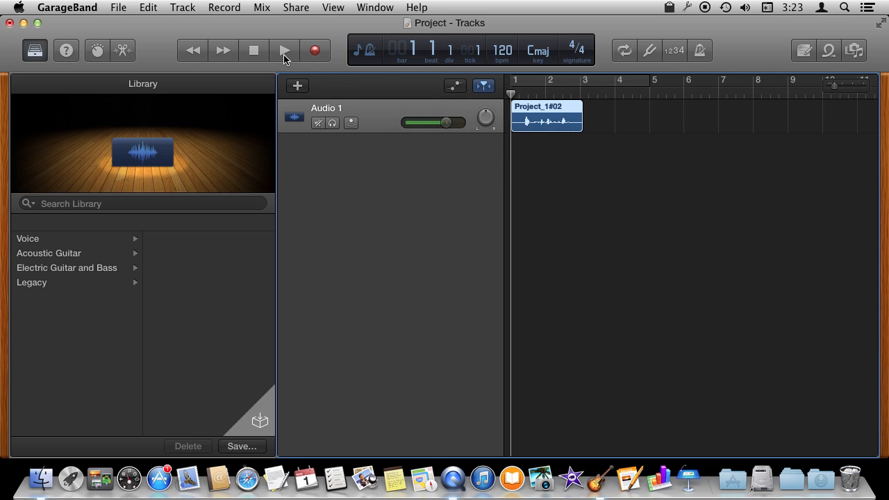
click(283, 50)
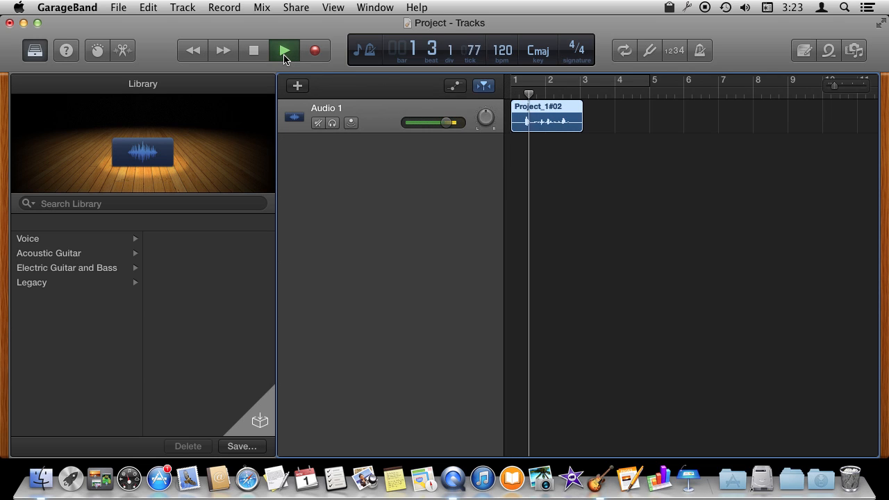
click(283, 50)
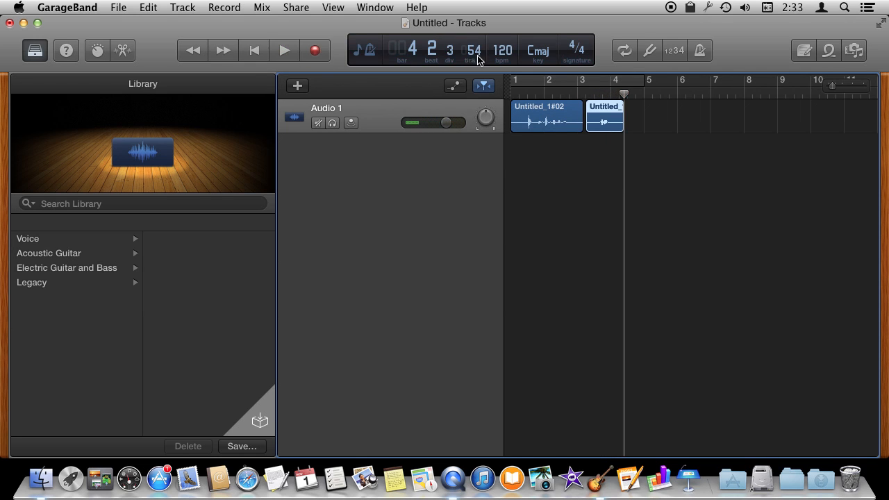
- Zoom the timeline in on the Untitled_1#02 voice region's waveform
click(550, 94)
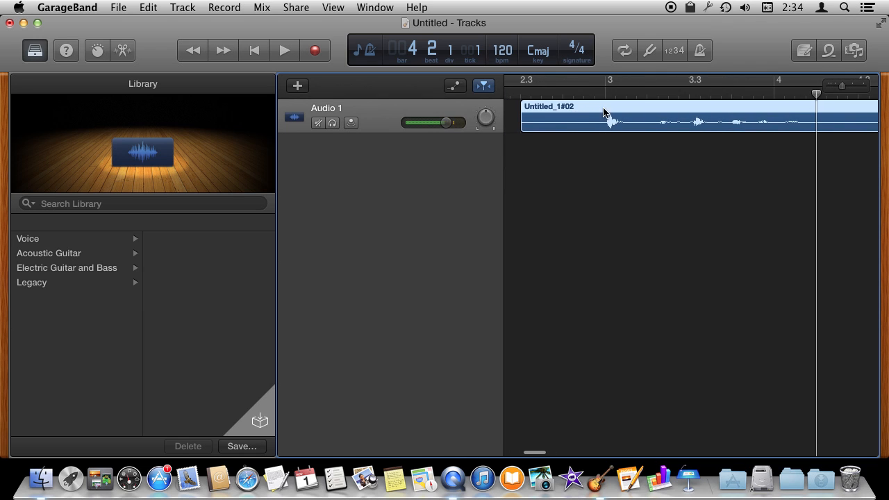
- Move the playhead inside the second voice region near bar 3 and play from there
click(622, 50)
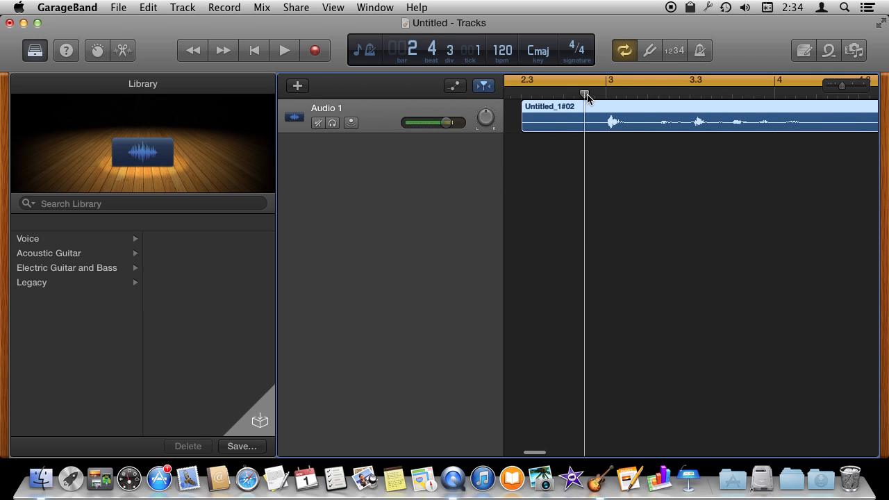
click(283, 50)
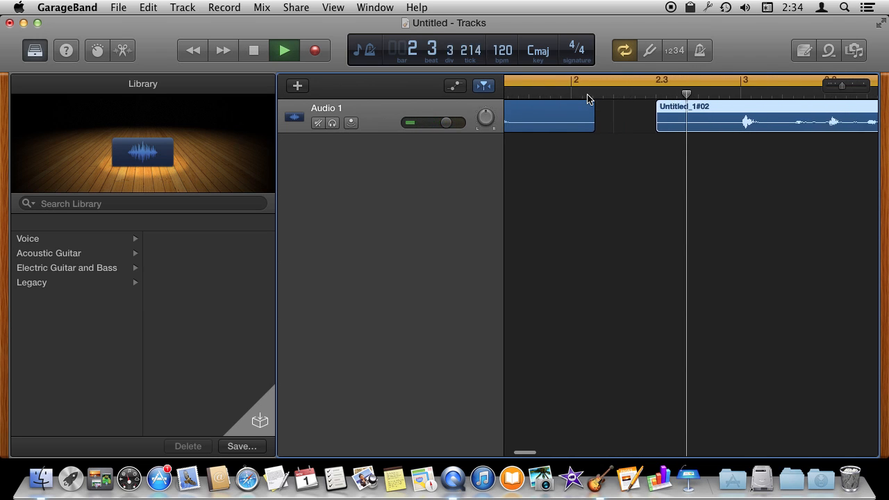
click(284, 50)
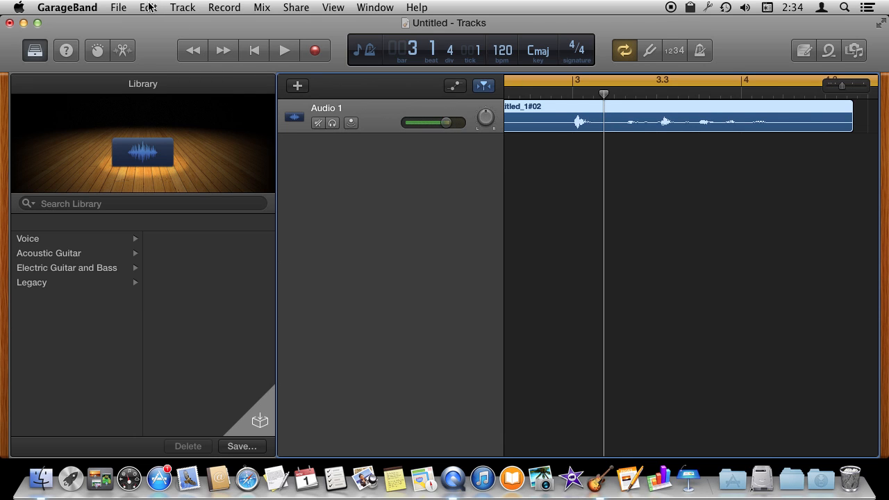
- Split the second voice region at the playhead via Edit, creating Untitled_1#02.1
click(147, 8)
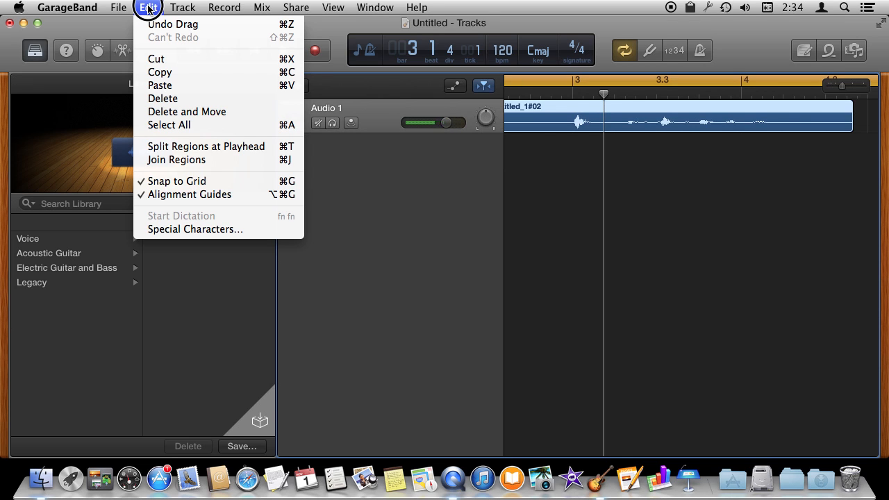
mouse_move(205, 146)
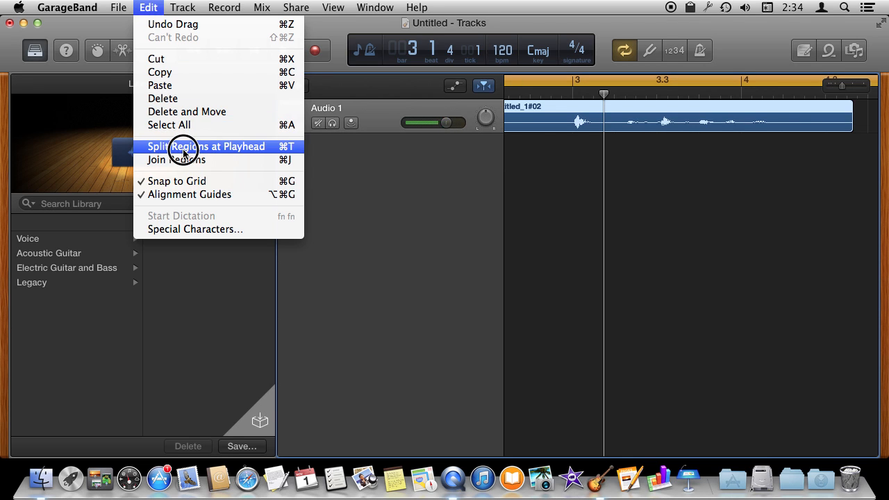
click(207, 146)
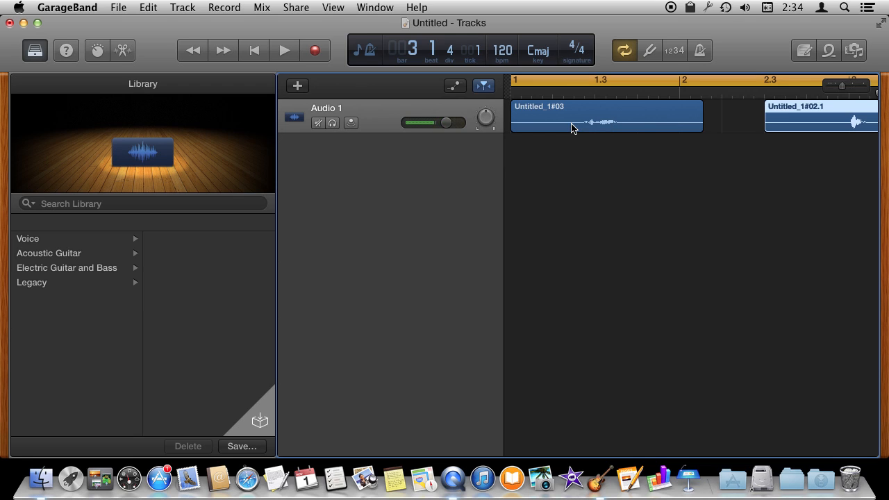
click(721, 79)
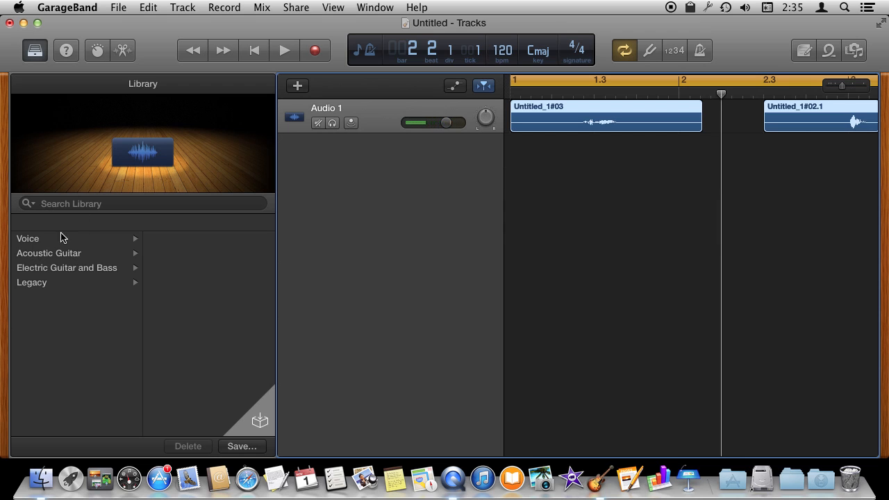
- Show the Voice presets in the Library and apply Bright Vocal to the track
click(27, 238)
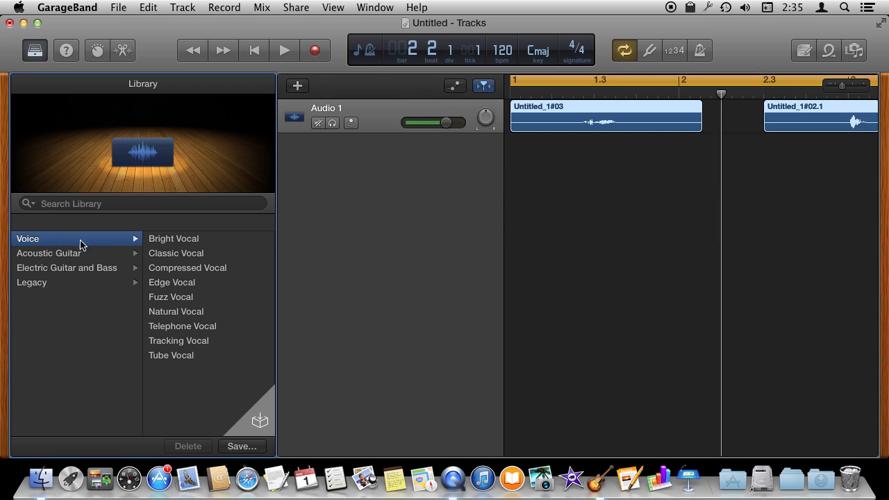
click(35, 50)
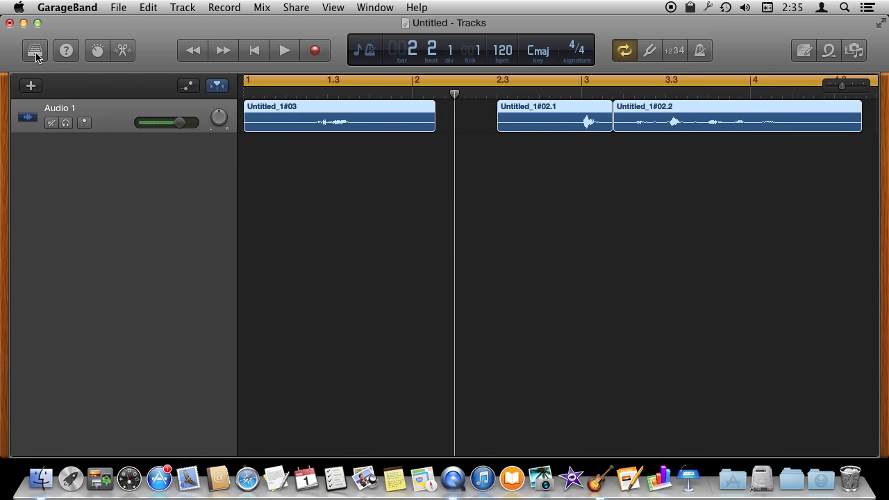
click(35, 50)
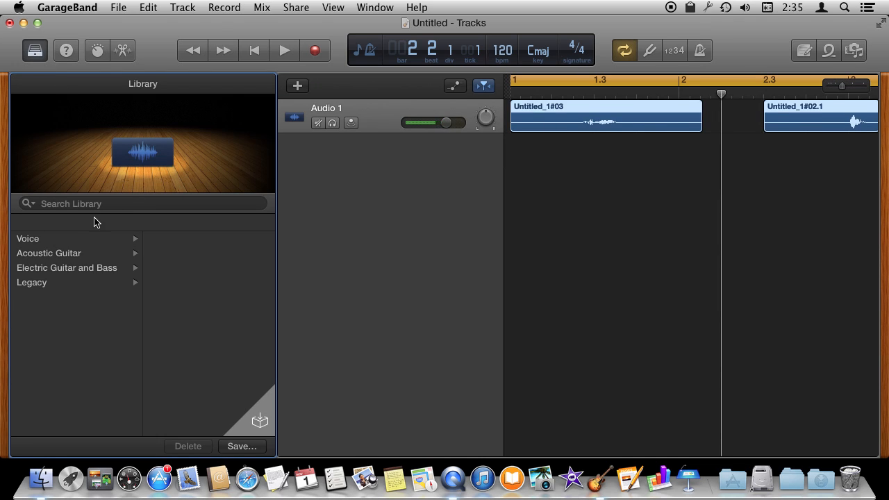
click(28, 238)
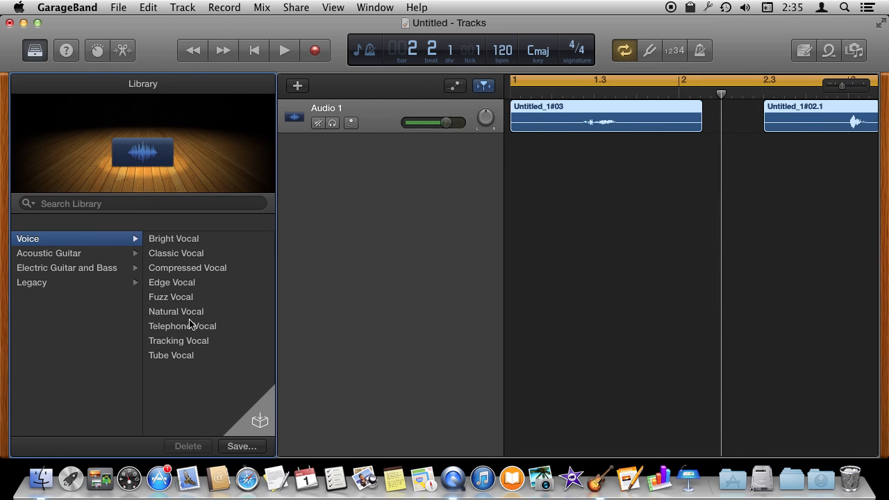
mouse_move(180, 346)
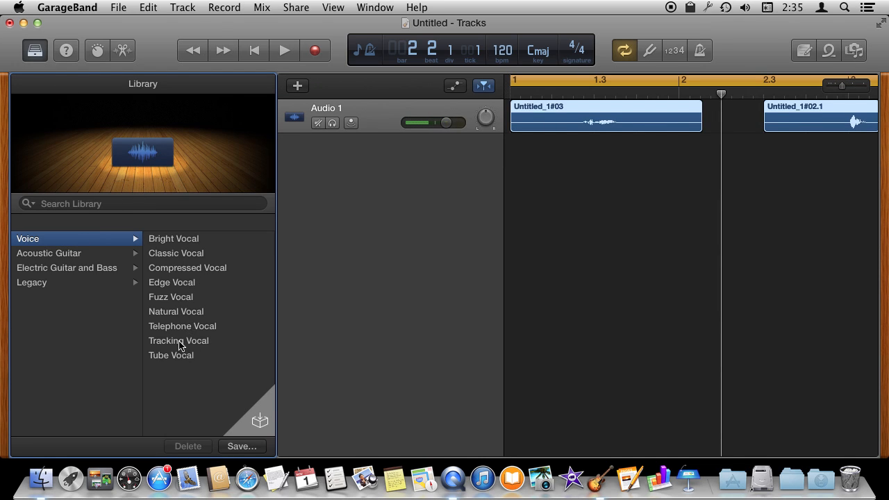
click(173, 239)
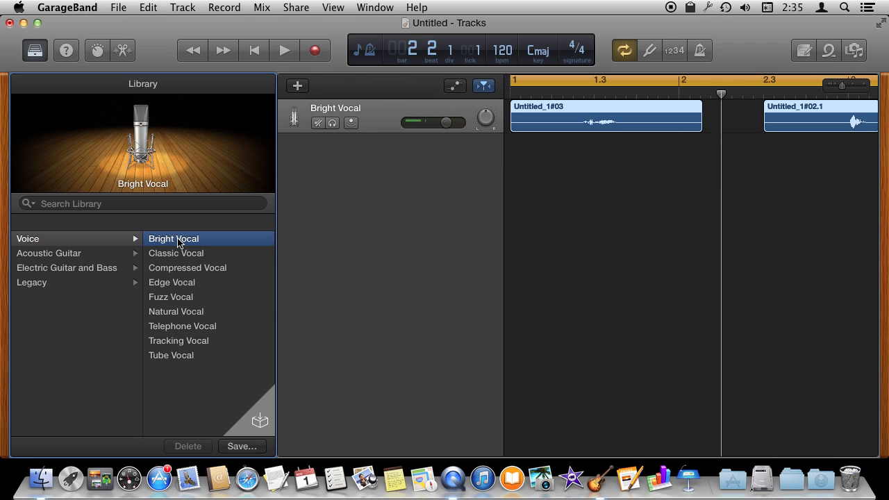
- Audition Classic and Edge Vocal, then settle back on Bright Vocal
click(175, 252)
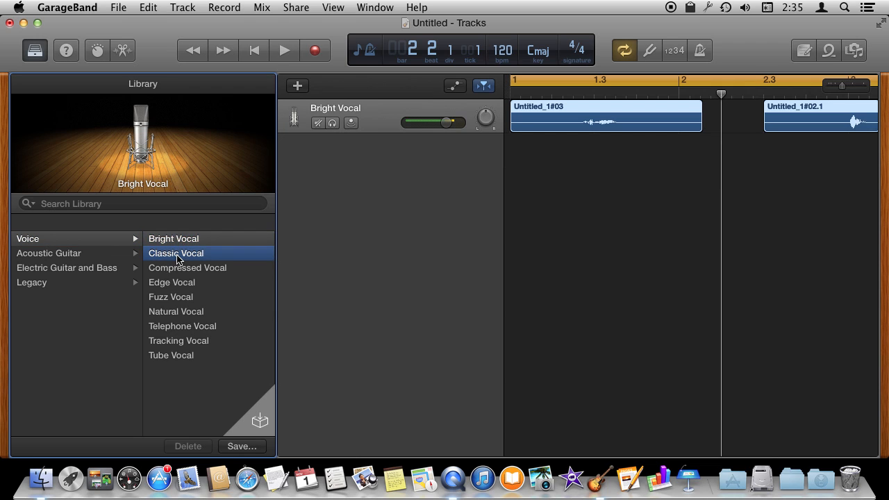
click(172, 282)
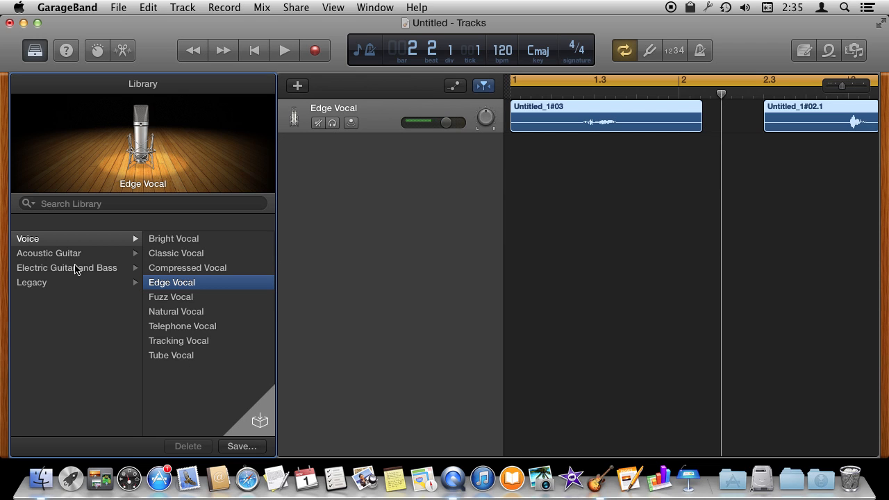
click(31, 282)
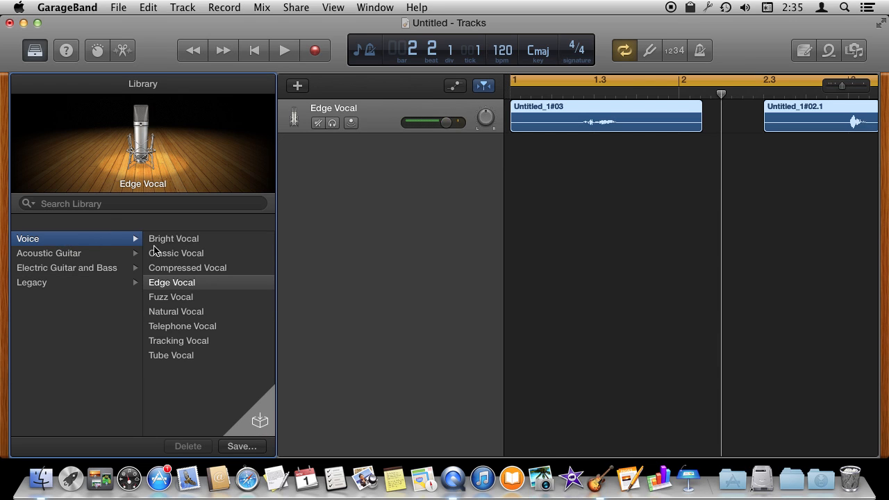
click(173, 239)
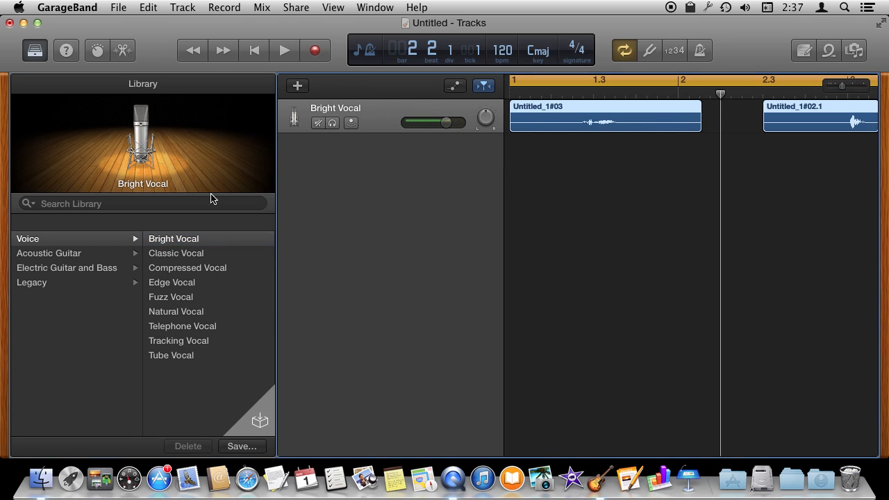
click(97, 50)
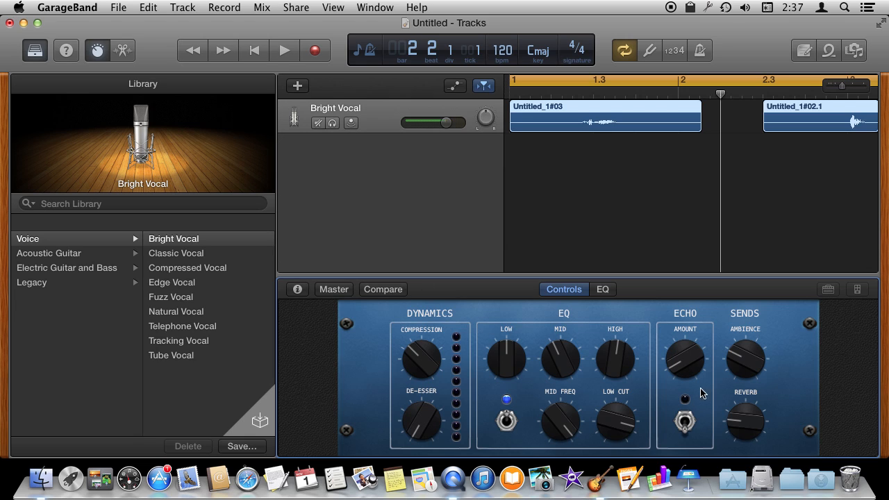
mouse_move(517, 320)
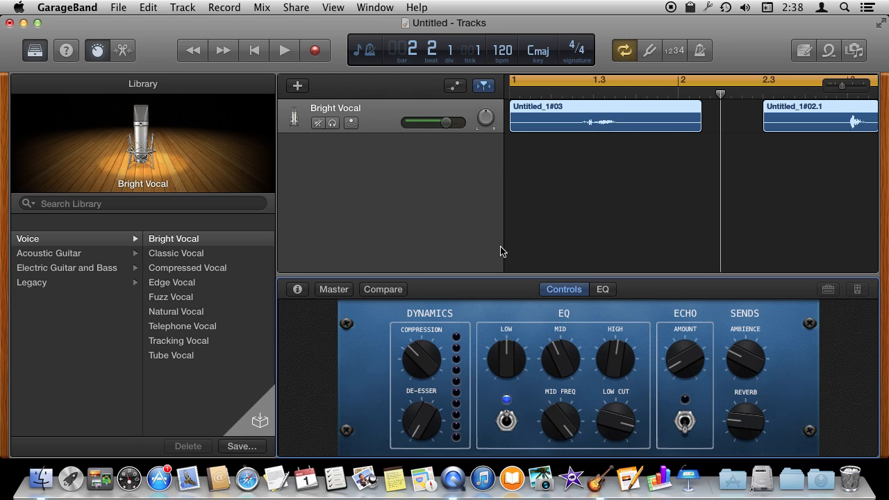
- Compare the Bright Vocal tone against the original, inspect its EQ curve, and return to the knobs
click(384, 289)
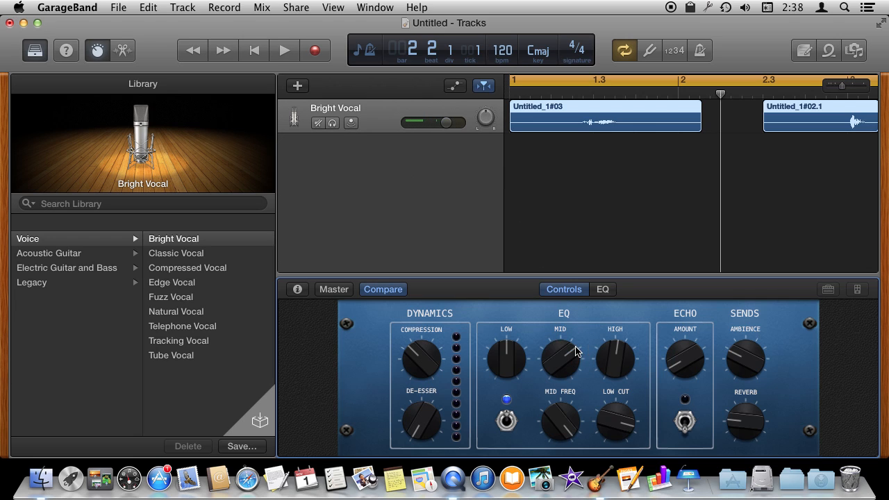
click(601, 289)
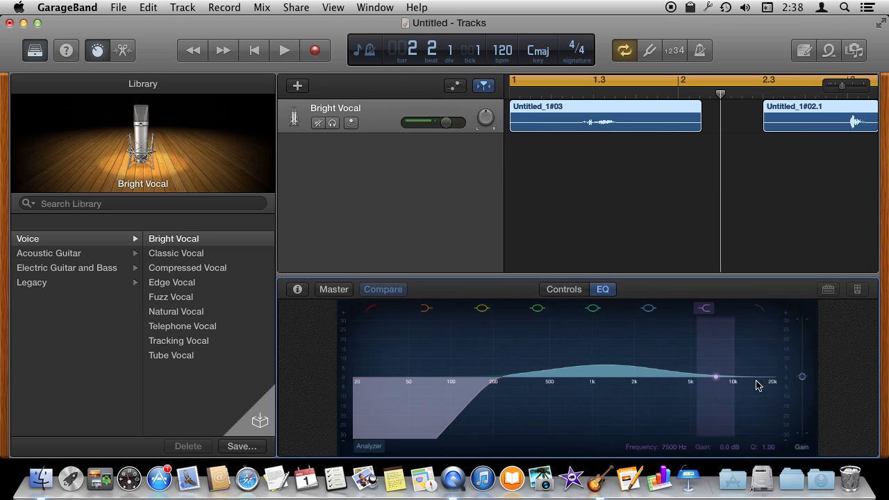
click(564, 289)
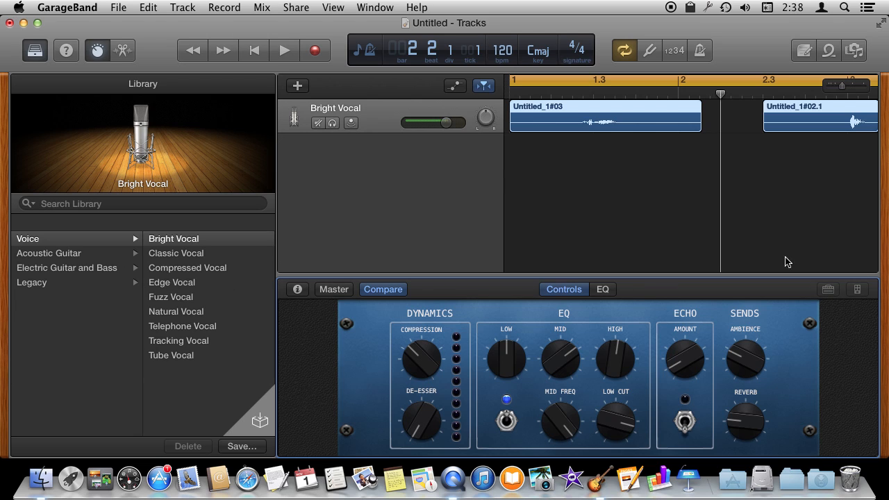
mouse_move(411, 276)
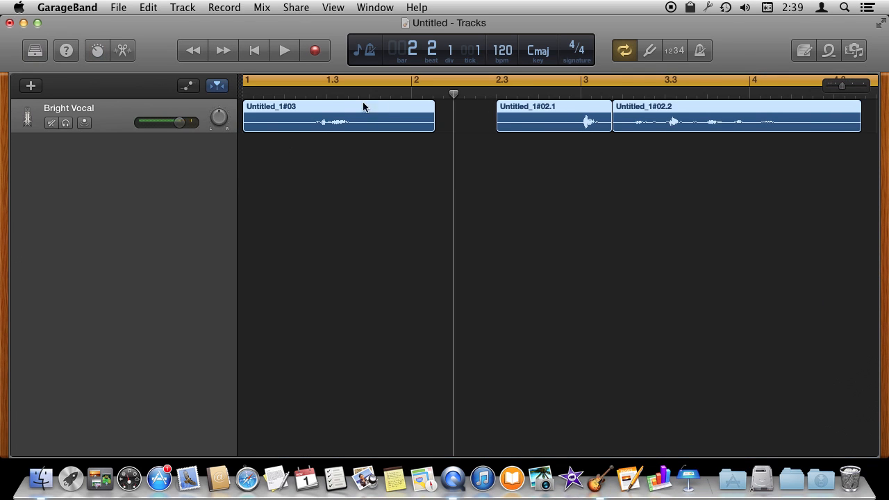
- Add a new empty audio track, Audio 2, beneath the Bright Vocal track
click(30, 86)
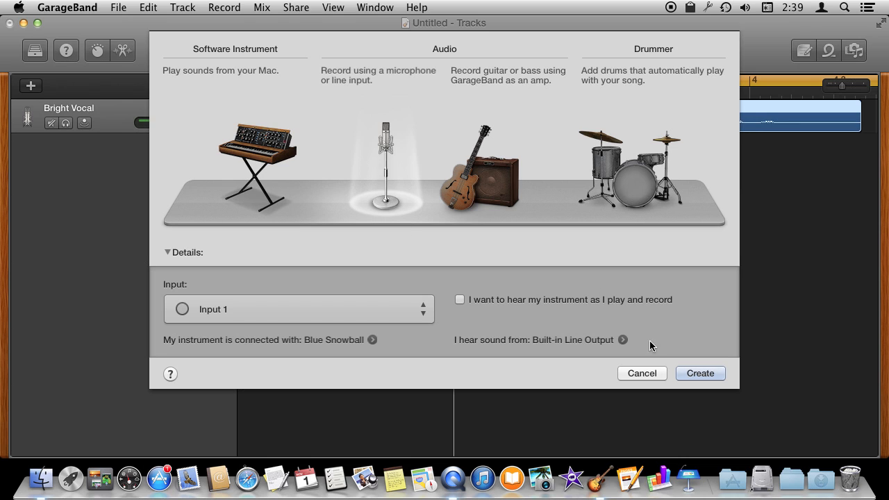
click(700, 372)
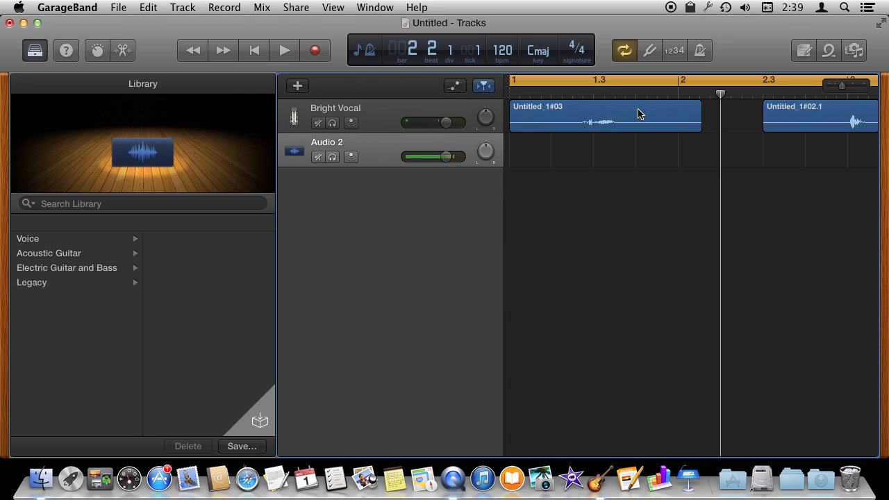
mouse_move(492, 141)
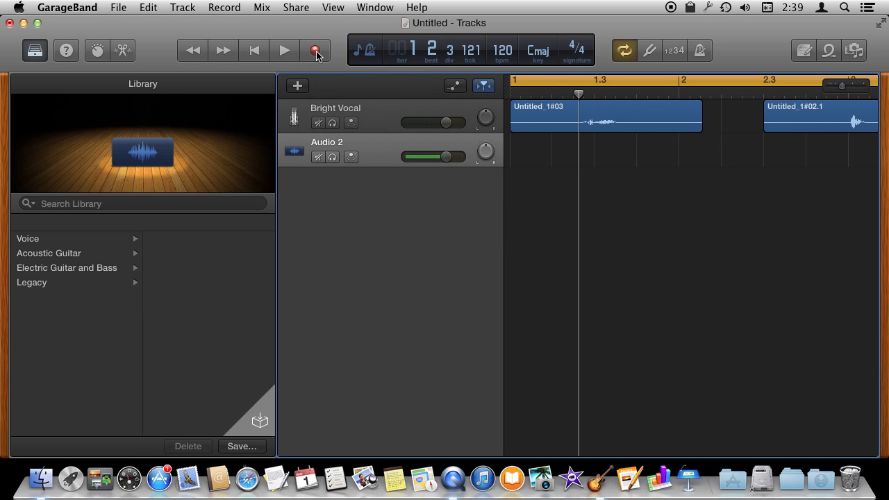
- Record a voice take onto Audio 2, producing region Untitled_2#01
click(315, 50)
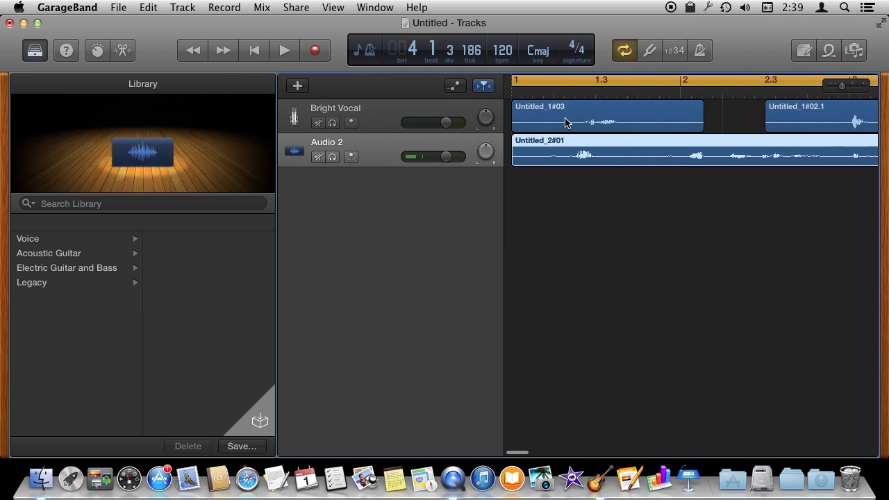
click(552, 79)
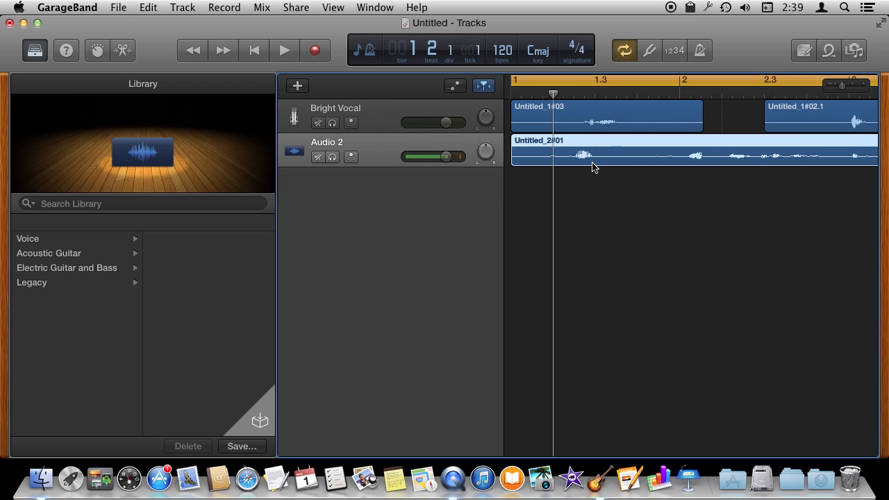
- Play back the new take and reposition the playhead over the recorded regions
click(283, 50)
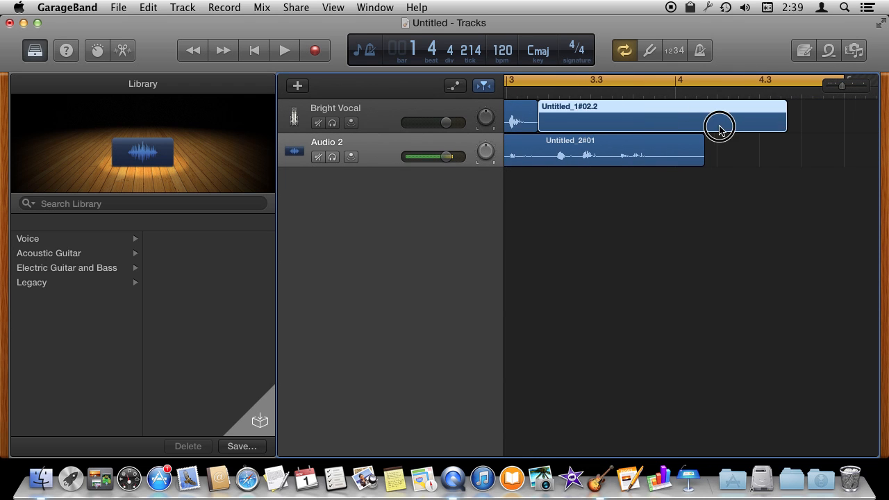
drag(719, 127, 651, 126)
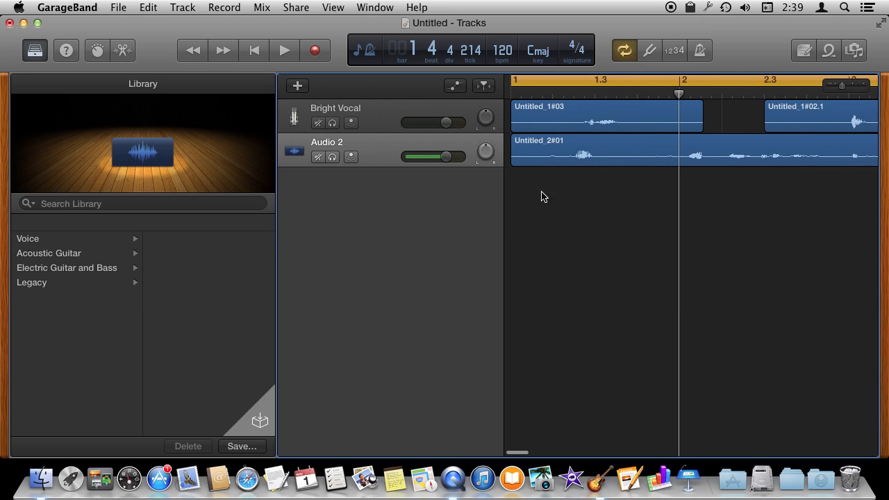
mouse_move(535, 142)
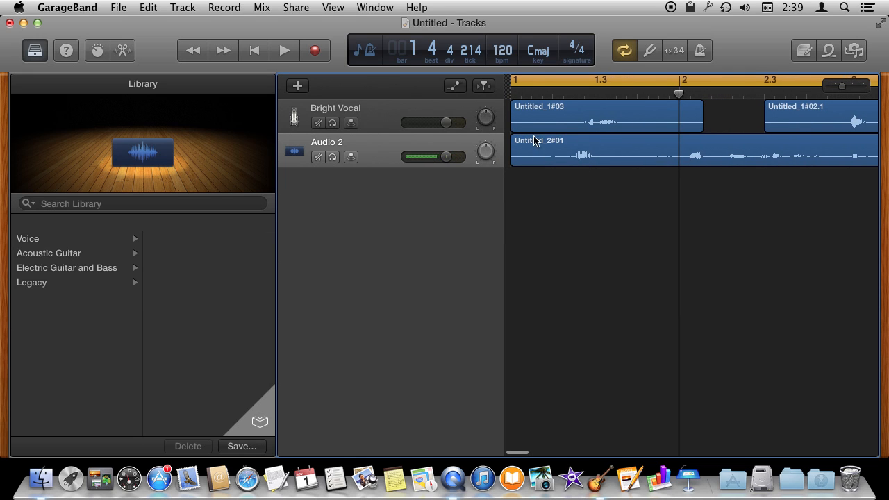
click(484, 85)
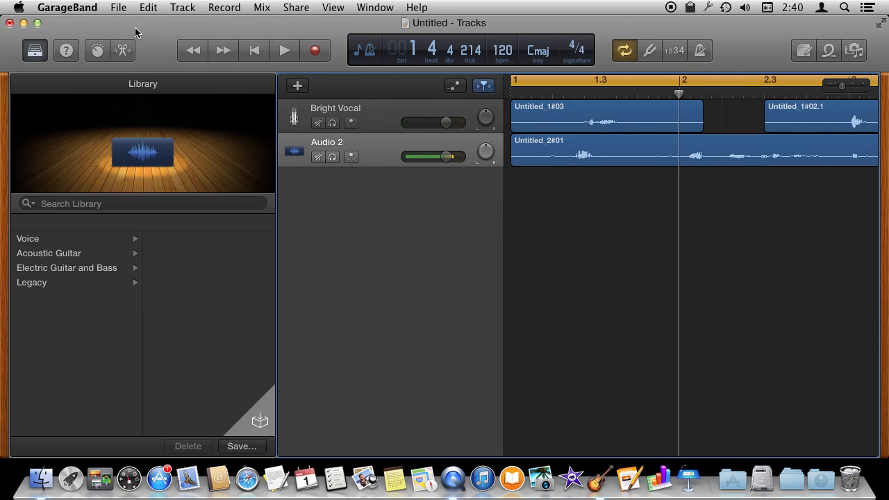
- Choose Export Song to Disk from the Share menu
click(118, 8)
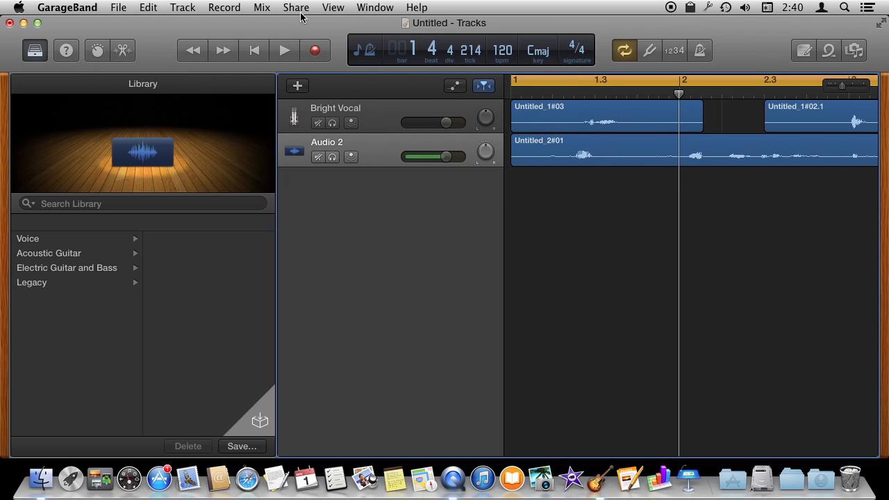
click(295, 9)
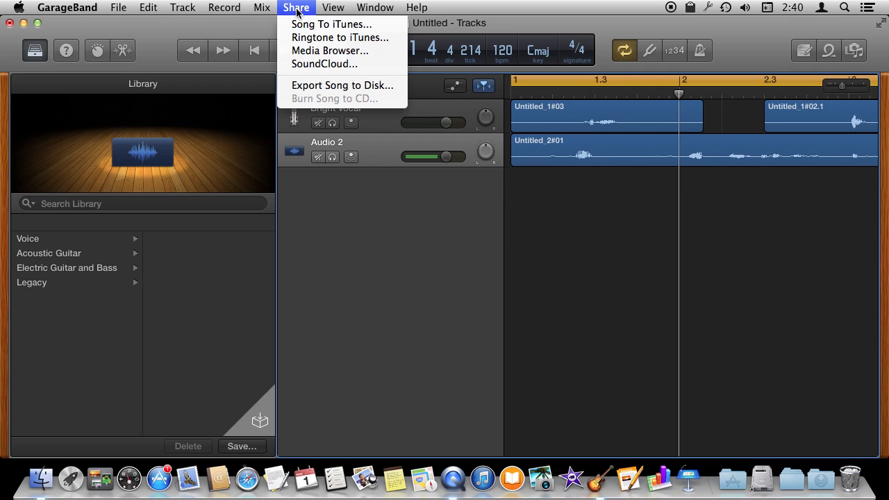
mouse_move(330, 24)
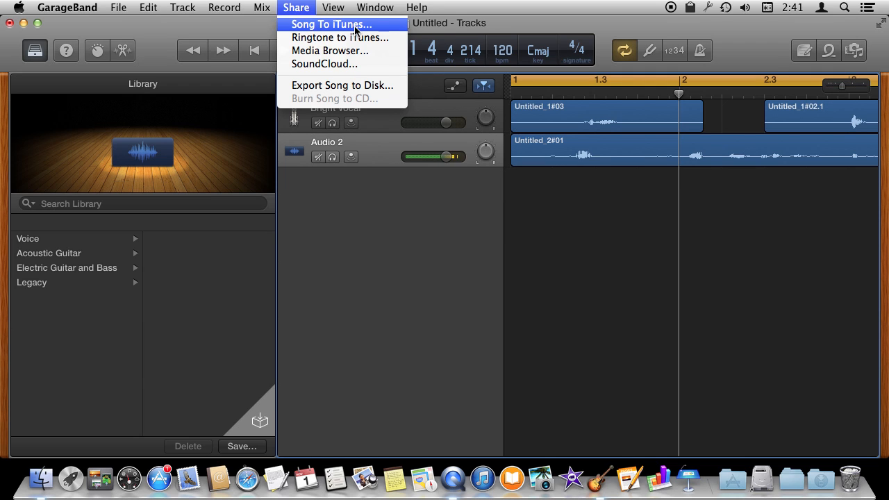
mouse_move(342, 85)
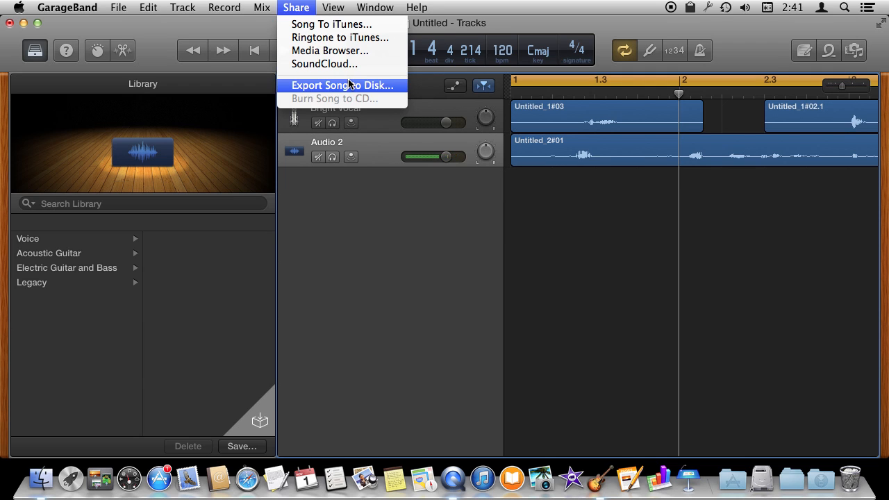
click(342, 86)
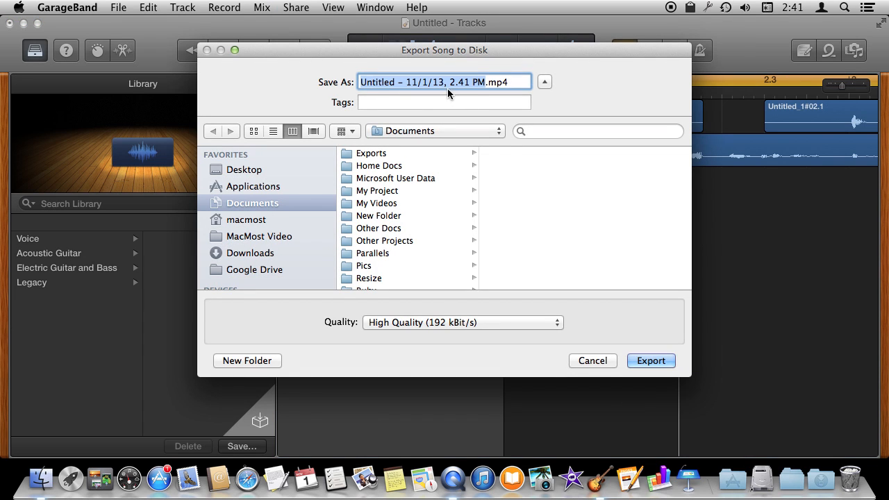
- Set the export quality to Low Quality (64 kBit/s) MP4 with Documents as destination
click(461, 322)
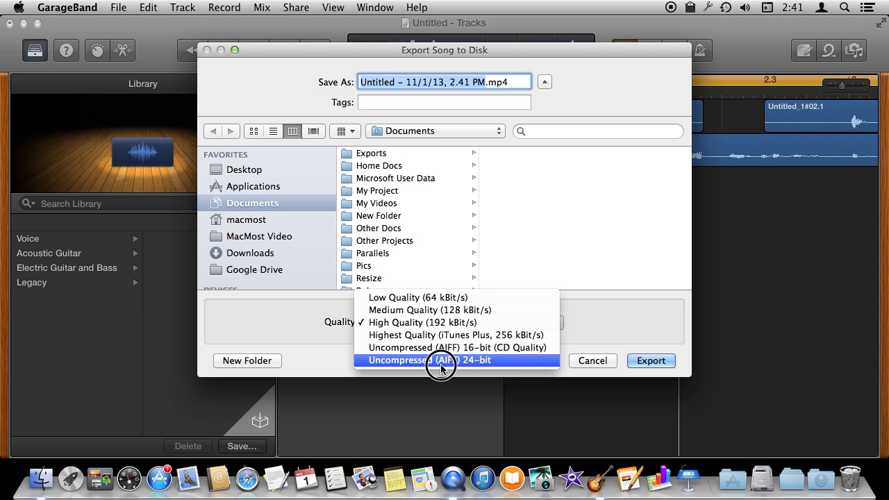
mouse_move(441, 297)
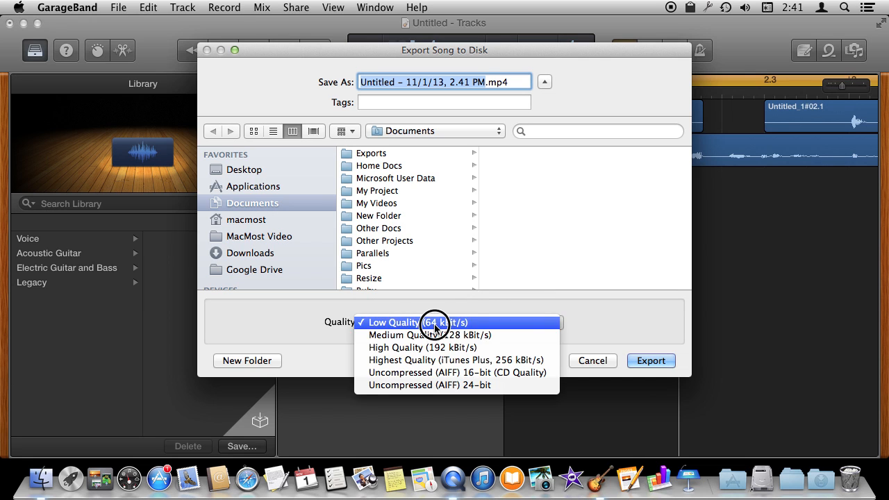
click(455, 360)
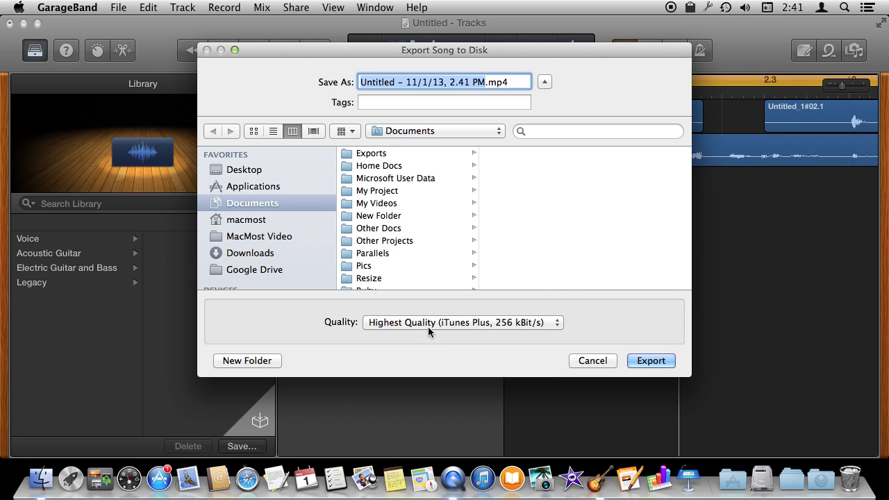
click(461, 322)
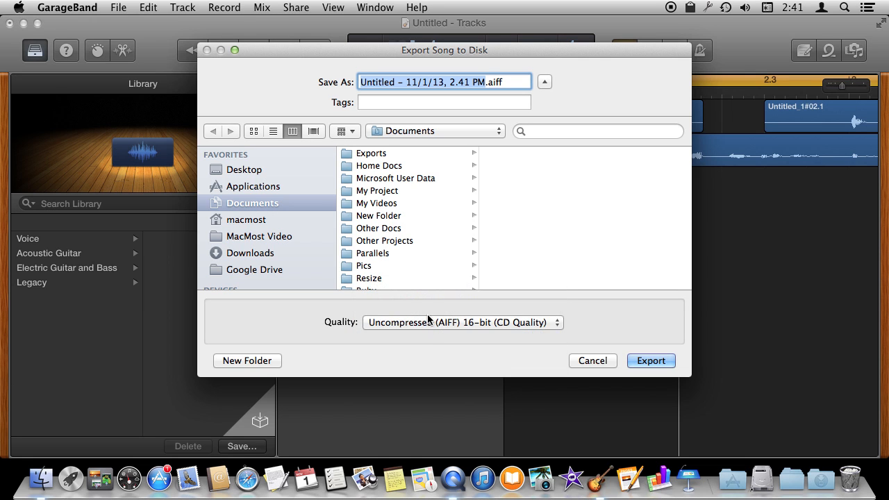
click(461, 322)
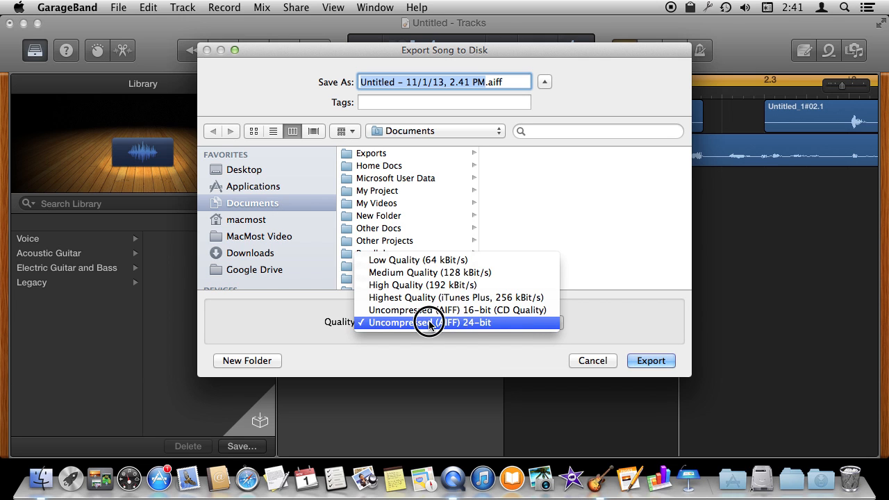
mouse_move(423, 272)
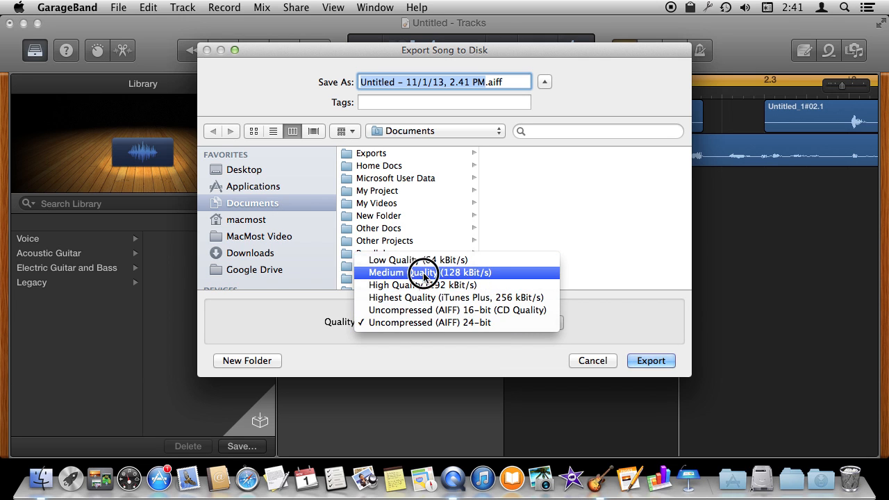
click(425, 284)
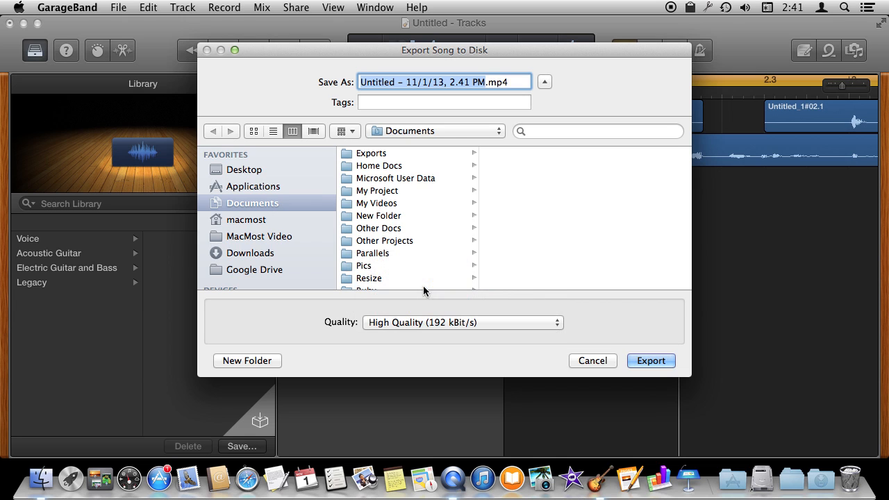
mouse_move(422, 327)
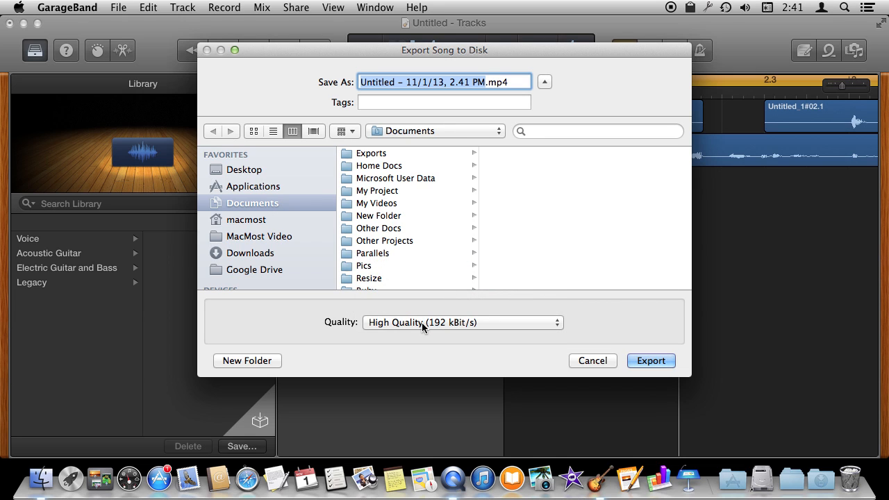
click(461, 322)
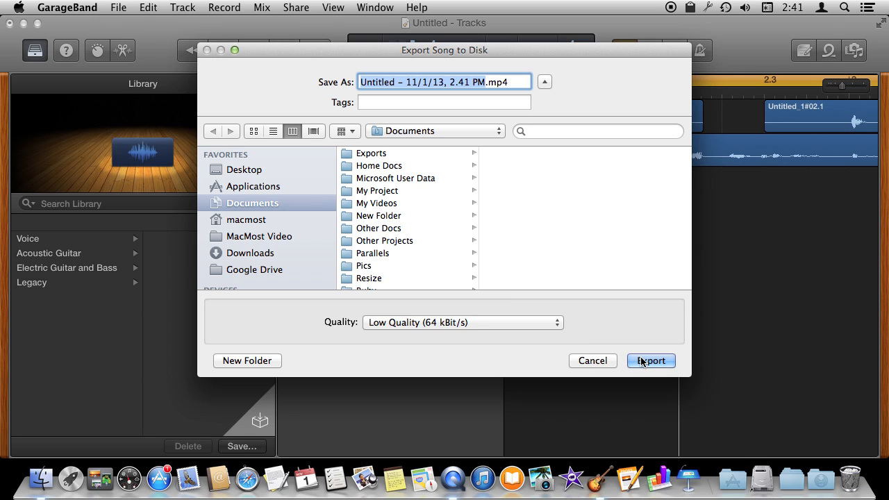
- Confirm the export, returning to the tracks view
click(650, 361)
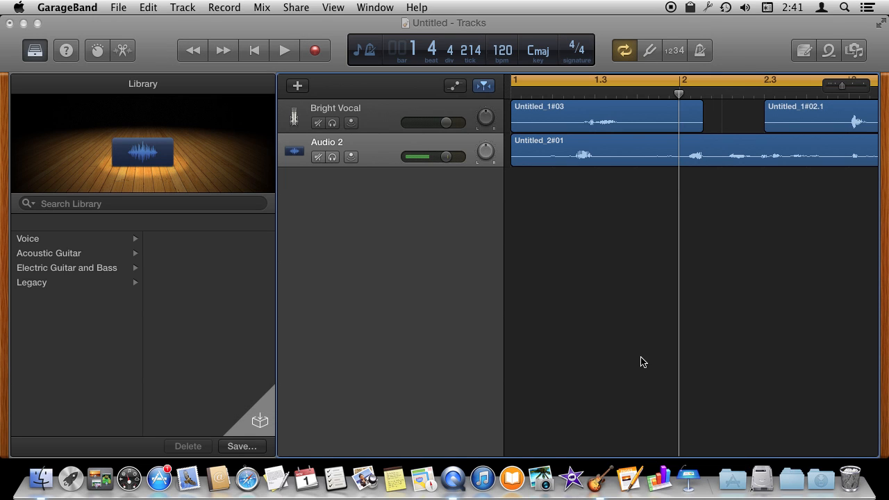
click(283, 50)
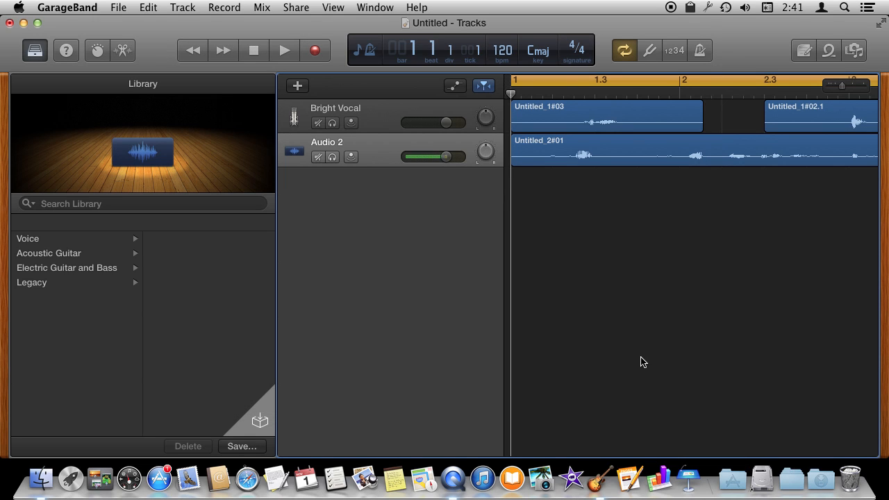